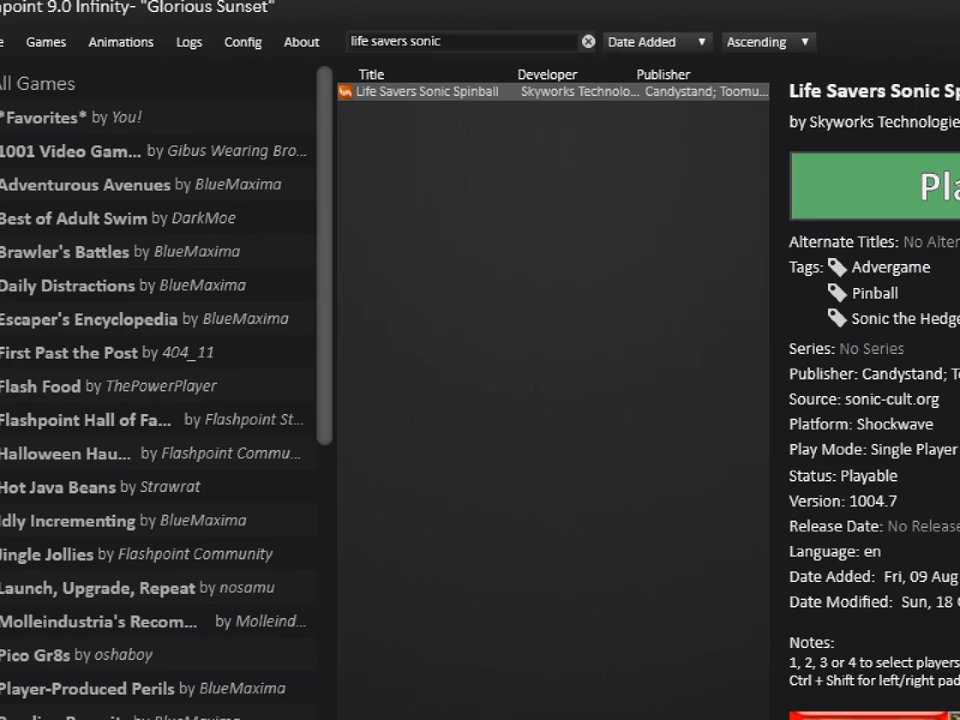
mouse_move(832, 254)
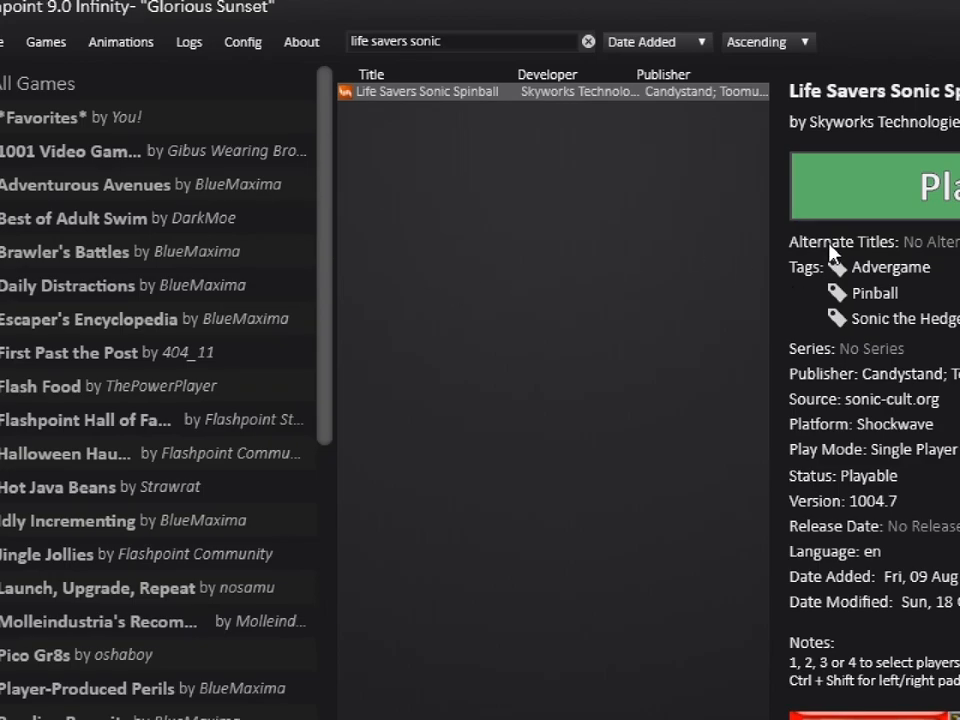
mouse_move(793, 260)
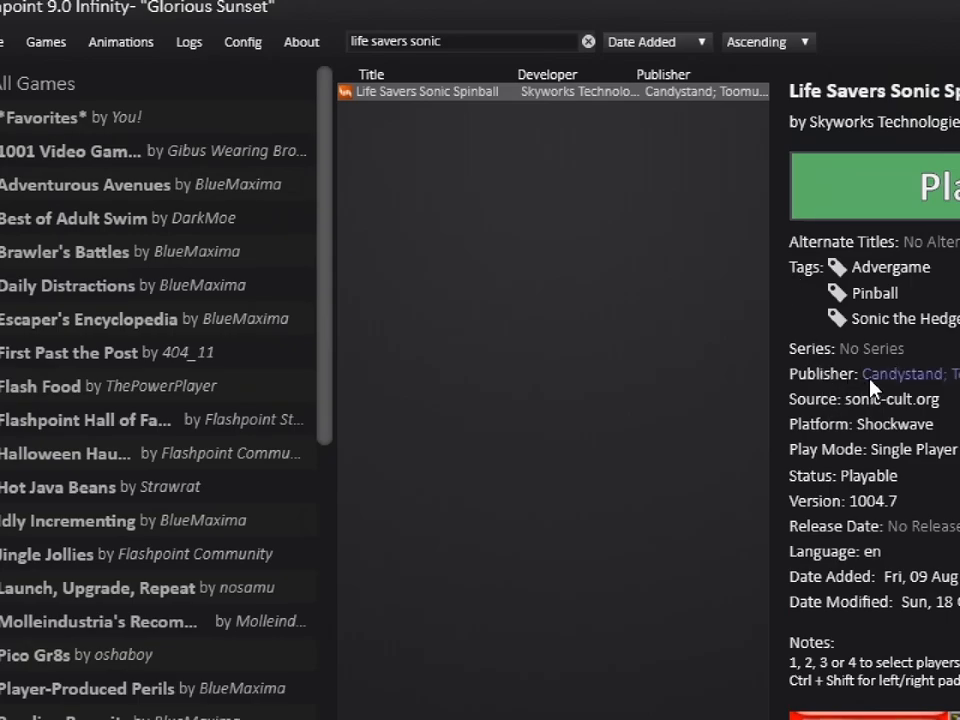
Scroll through the Life Savers Sonic Spinball details, then launch it with Play.
scroll(down, 3)
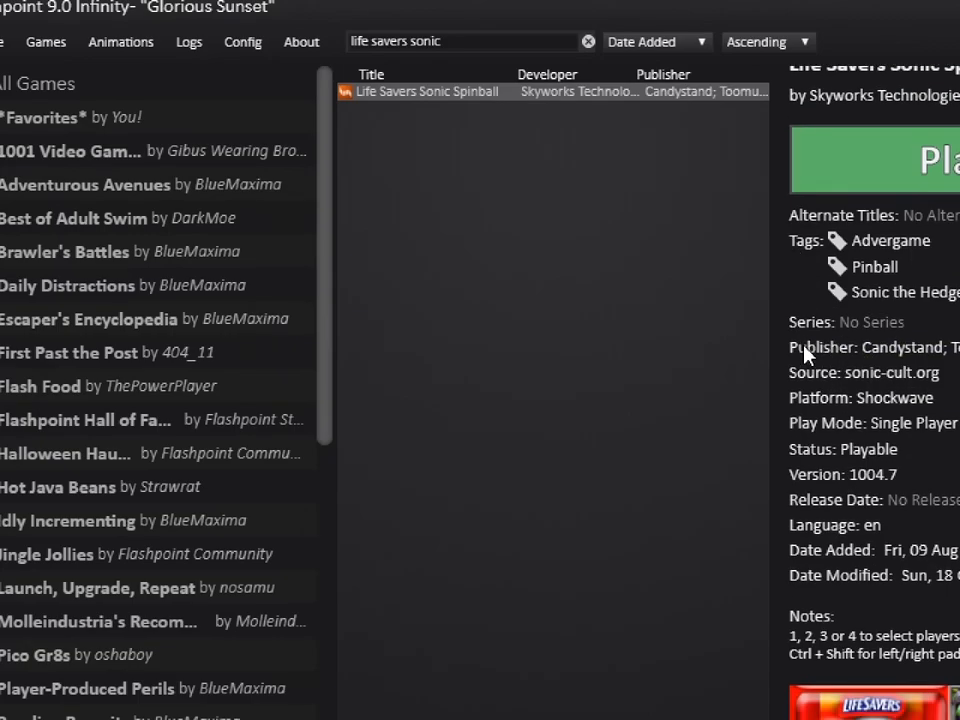
scroll(down, 3)
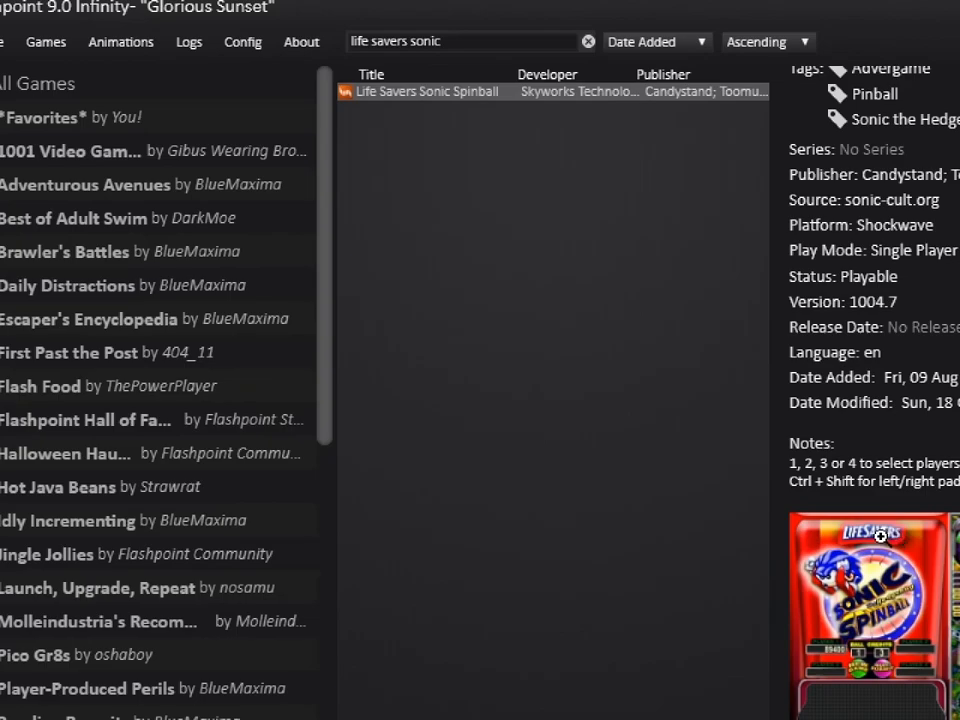
mouse_move(843, 447)
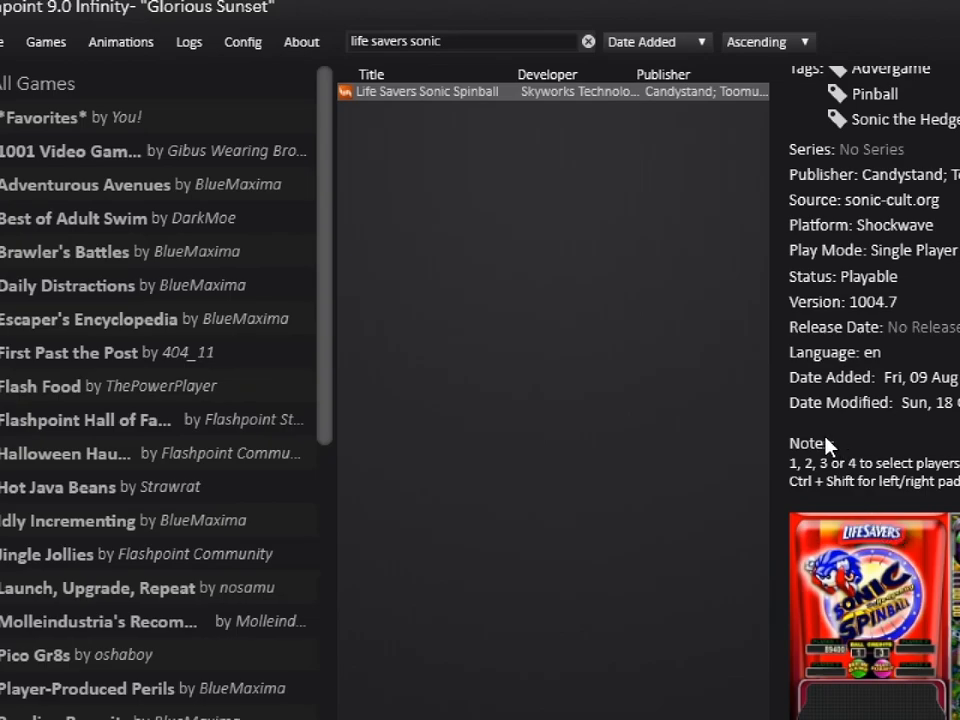
scroll(up, 3)
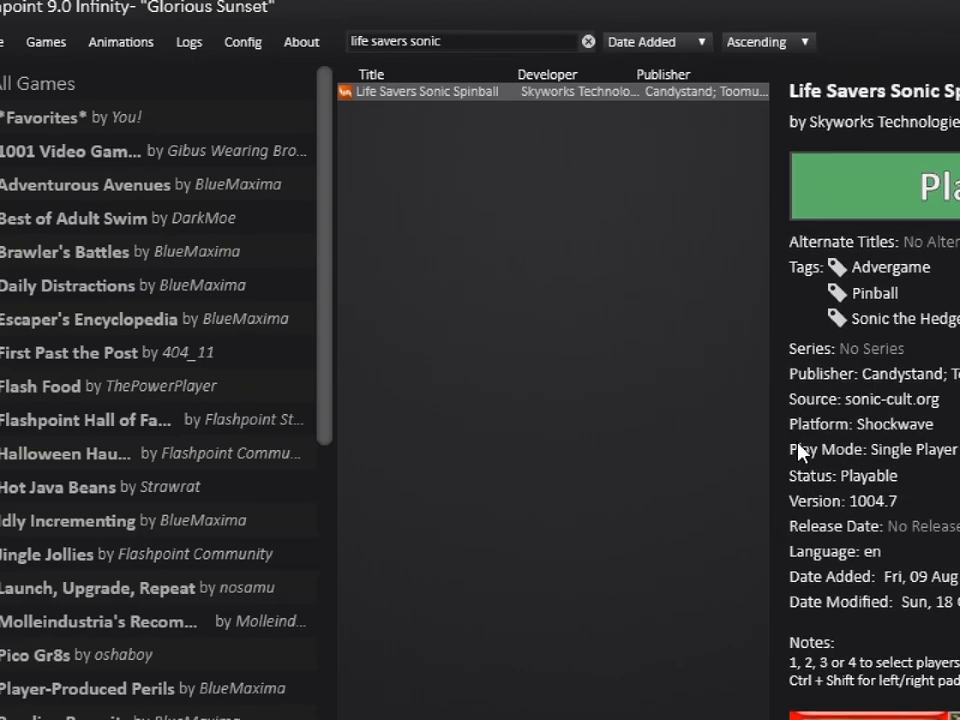
click(873, 186)
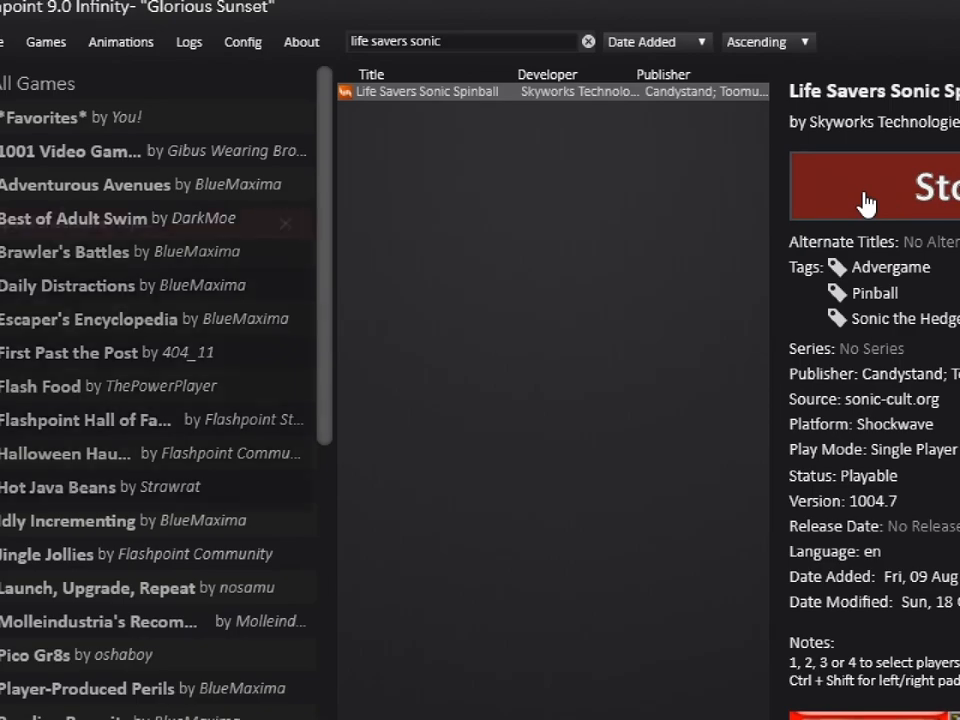
Advance the Sonic Spinball title screen past Press Start to the player-count prompt.
click(870, 186)
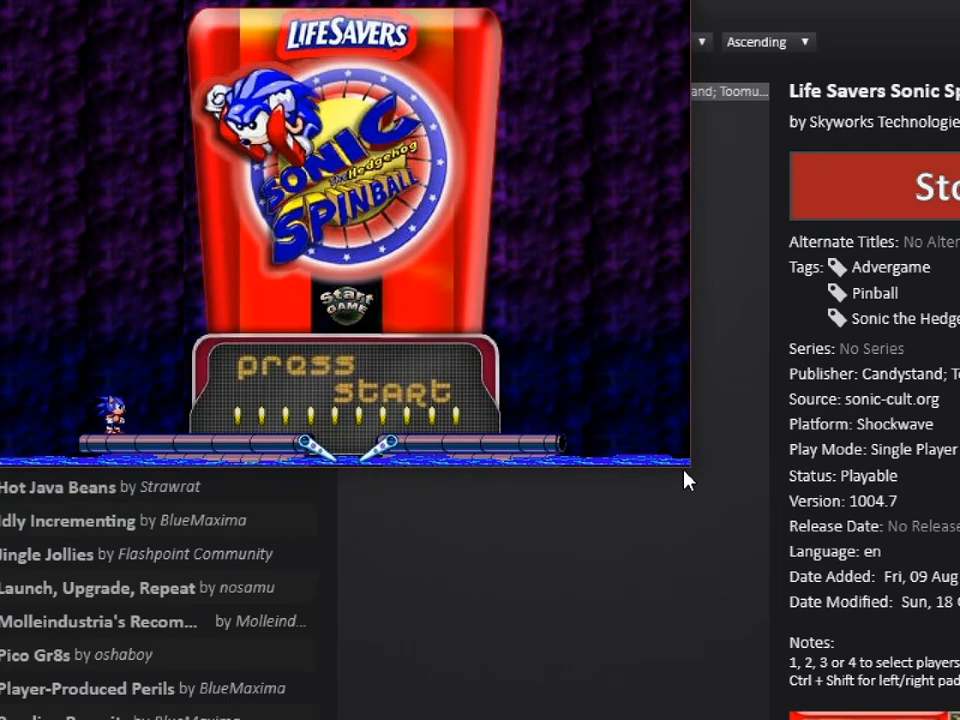
mouse_move(694, 477)
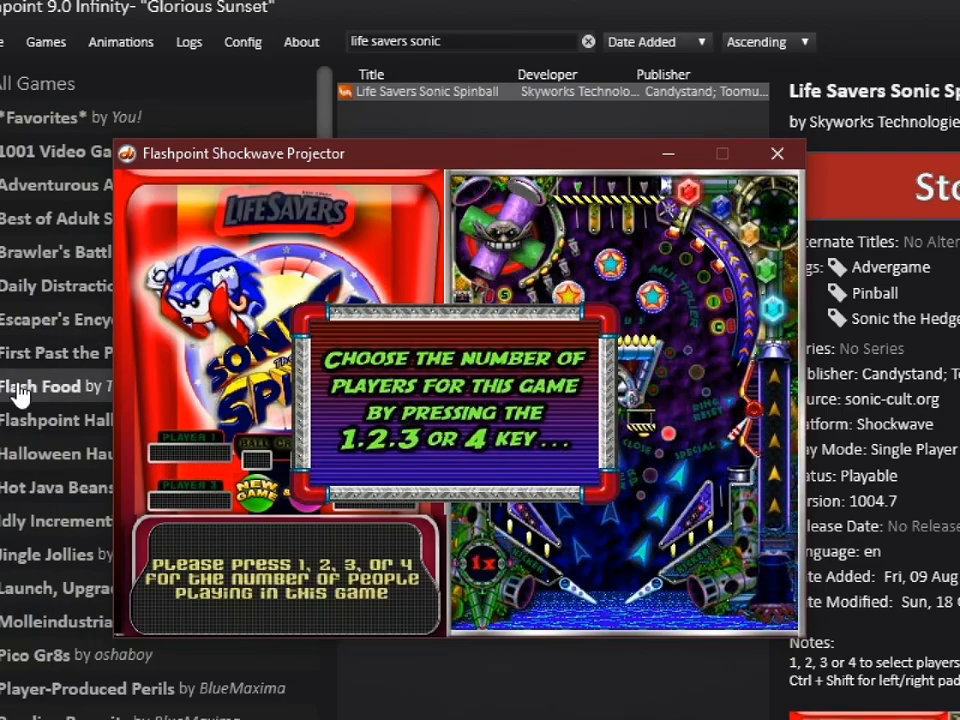
Choose one player with the 1 key to load the pinball table.
key(1)
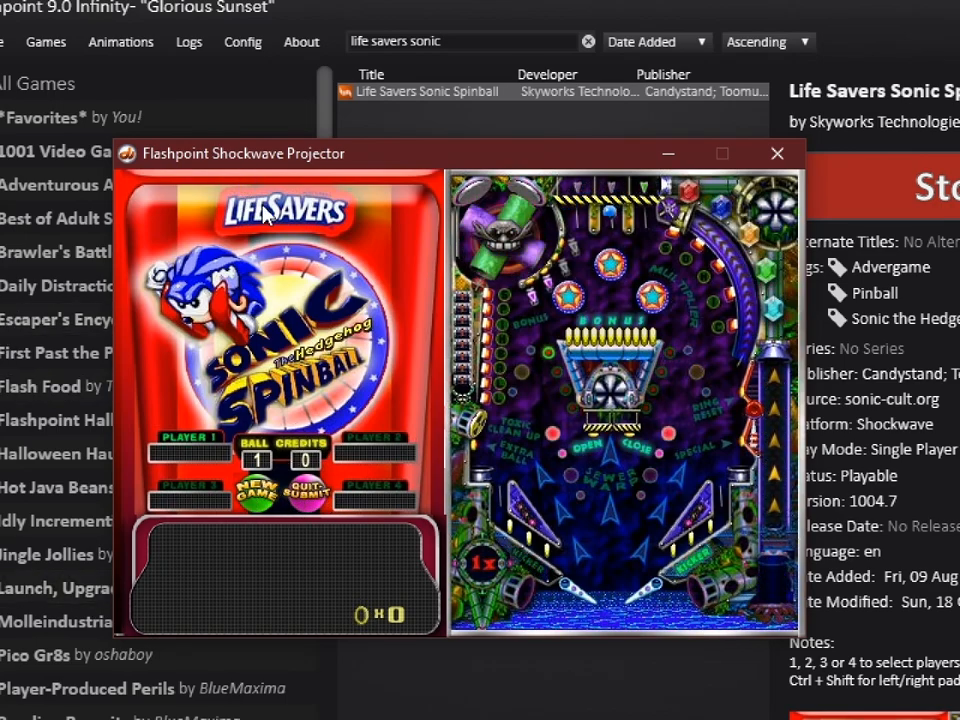
click(256, 490)
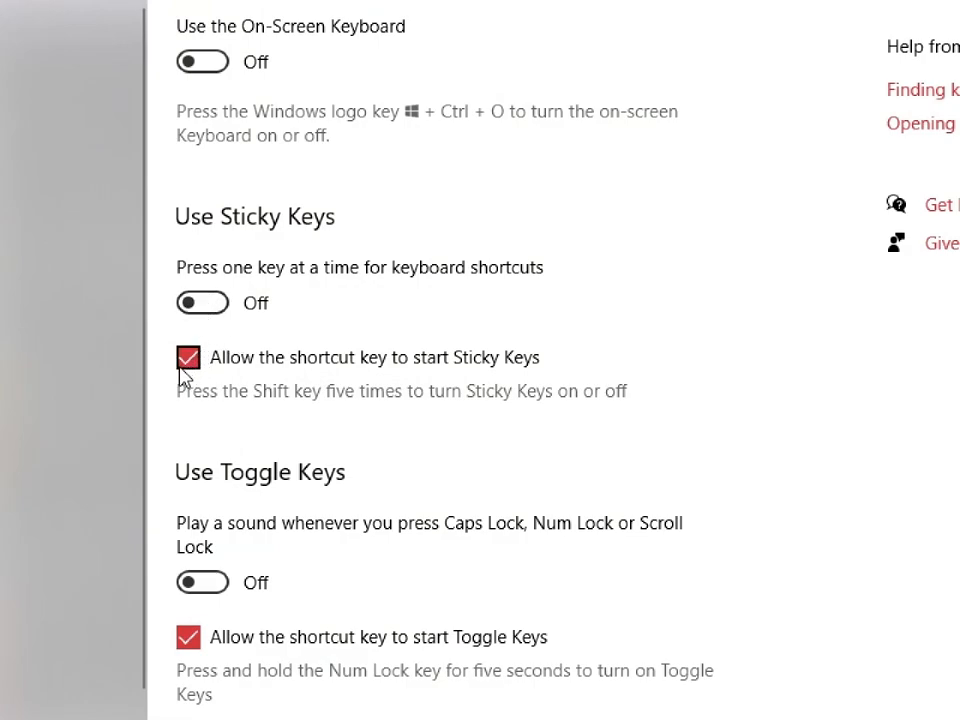
Uncheck "Allow the shortcut key to start Sticky Keys" in Ease of Access Keyboard settings.
click(189, 357)
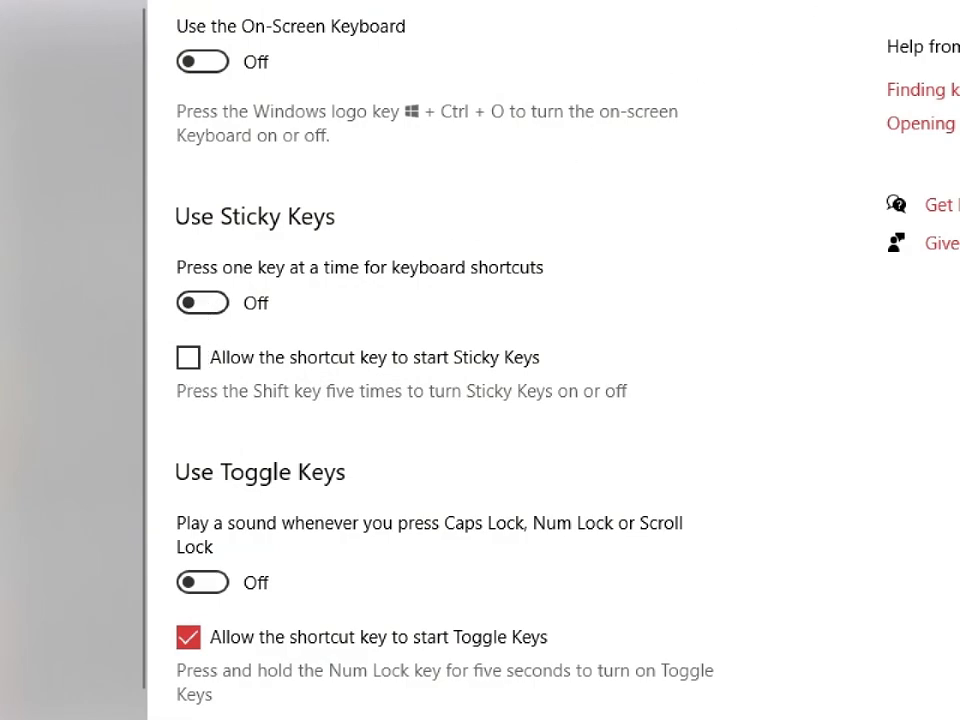